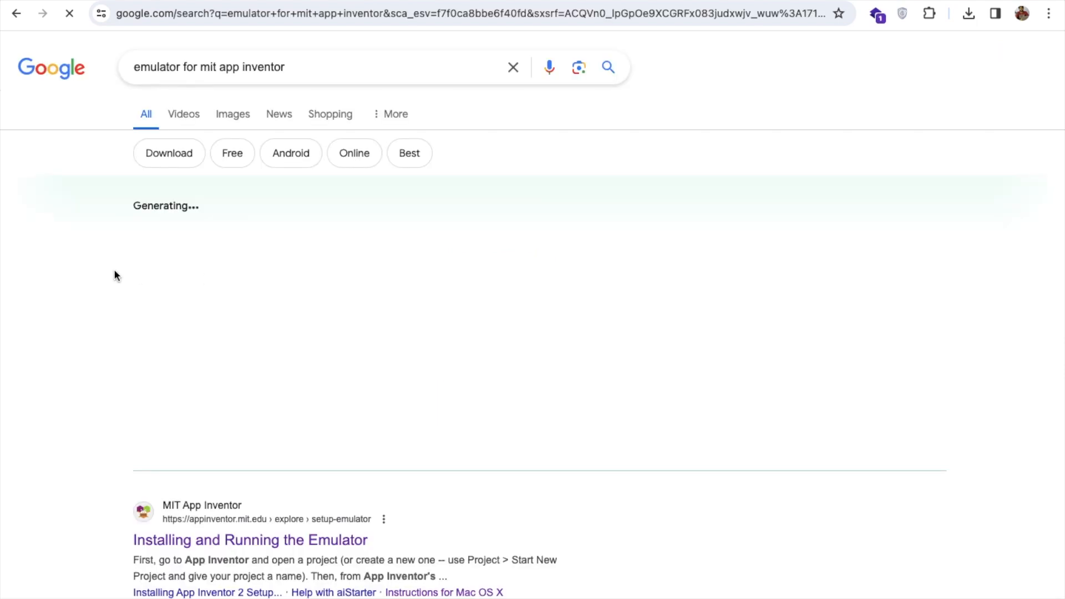
Open the 'Installing and Running the Emulator' guide and scroll to its Step 1 setup instructions.
scroll(down, 3)
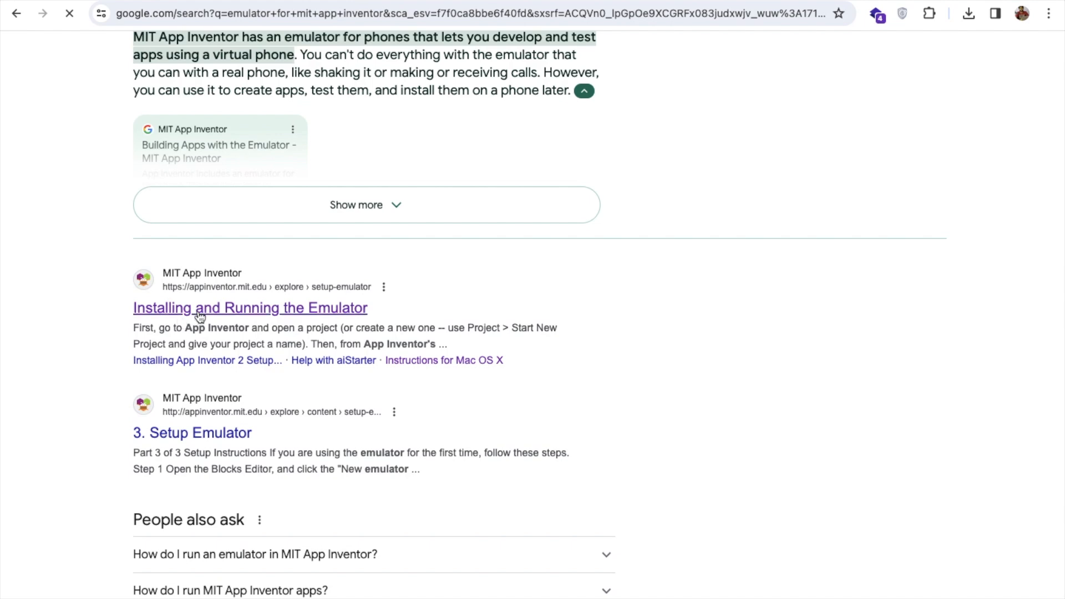
click(250, 308)
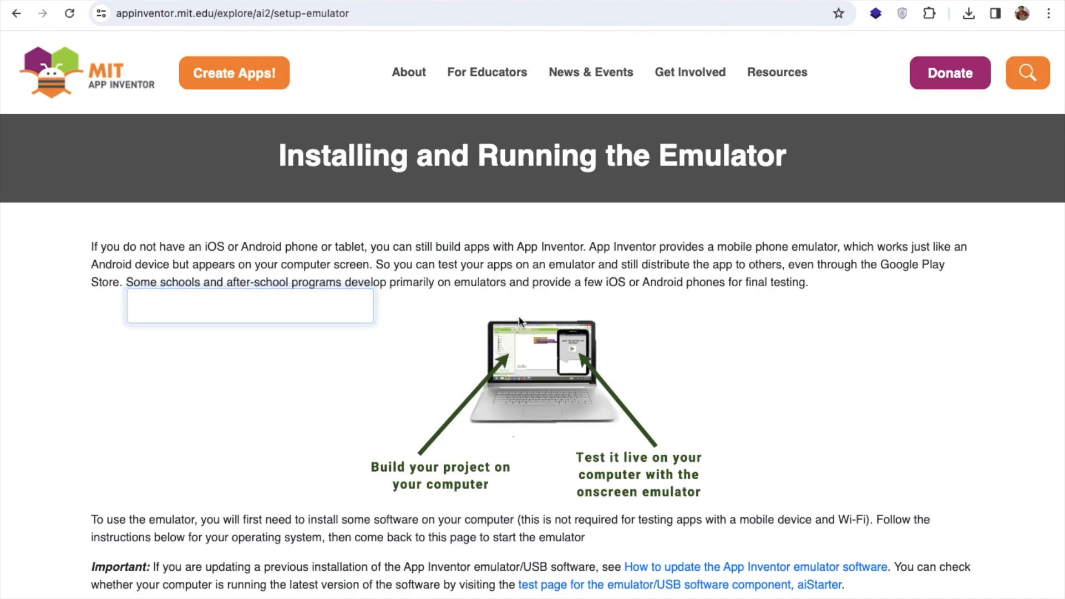
scroll(down, 3)
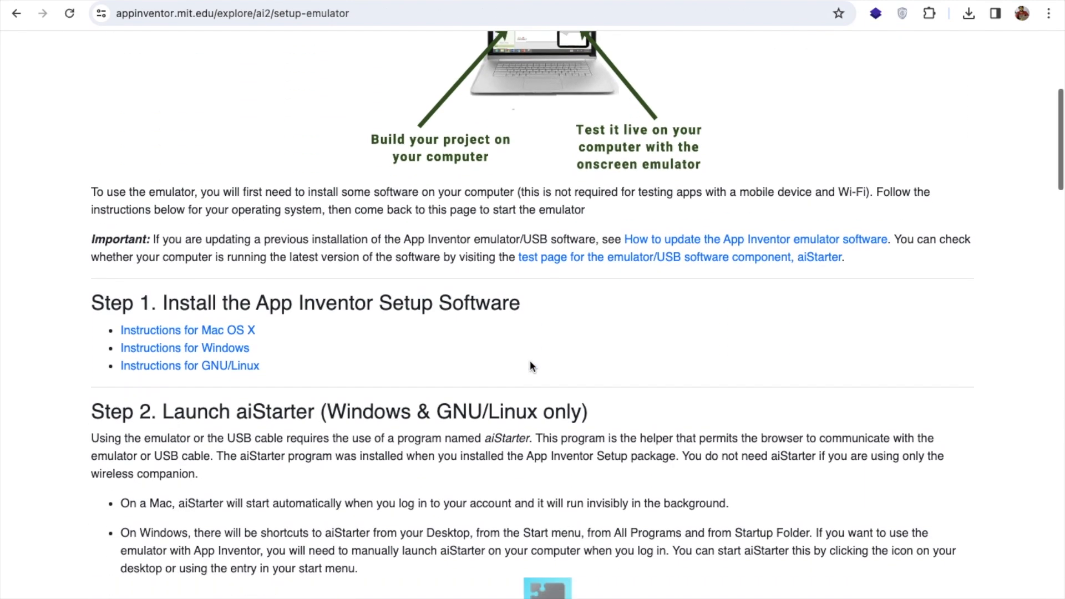
scroll(down, 3)
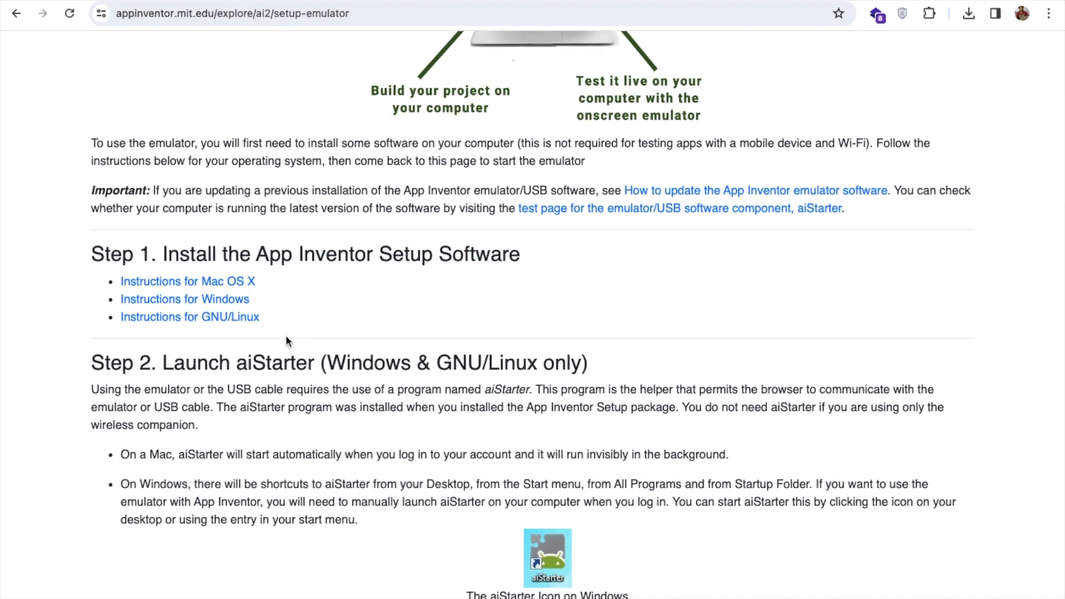
mouse_move(188, 313)
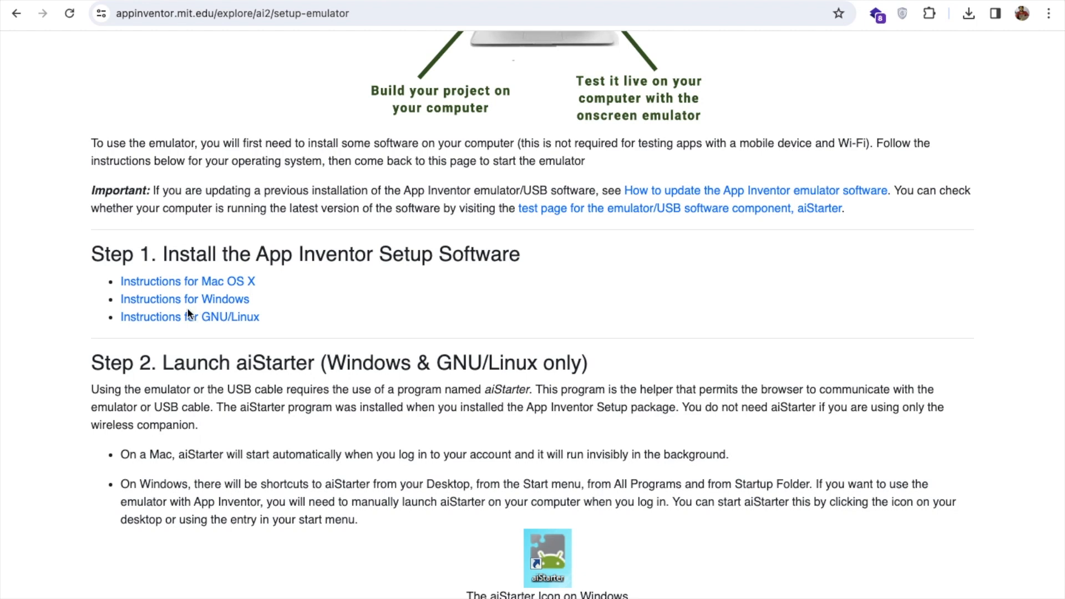
mouse_move(186, 299)
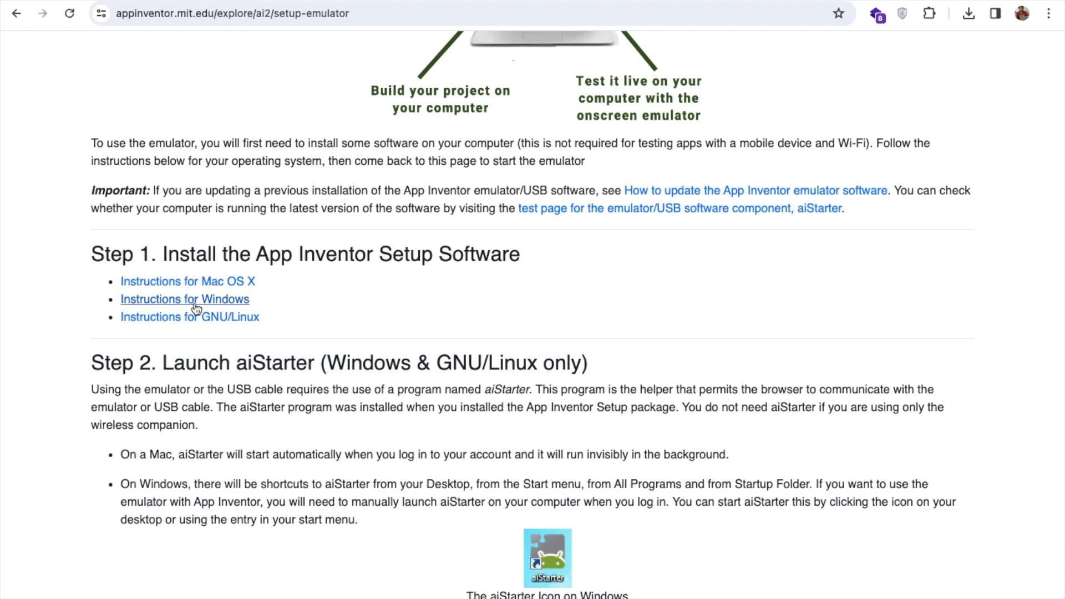
mouse_move(229, 281)
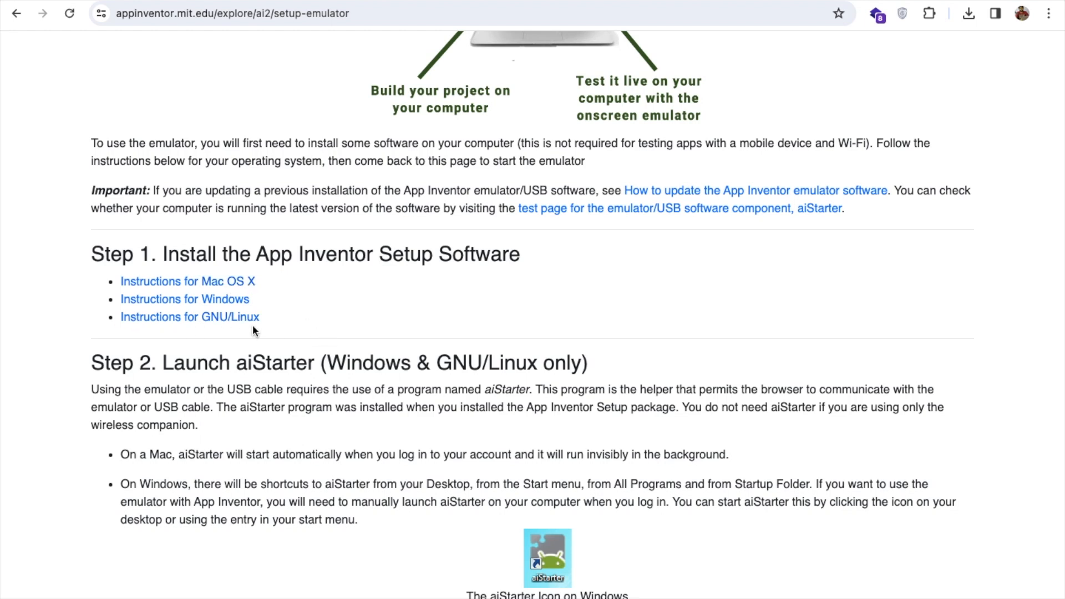
Open the Mac OS X instructions and start the Version 3.0 installer download.
click(187, 281)
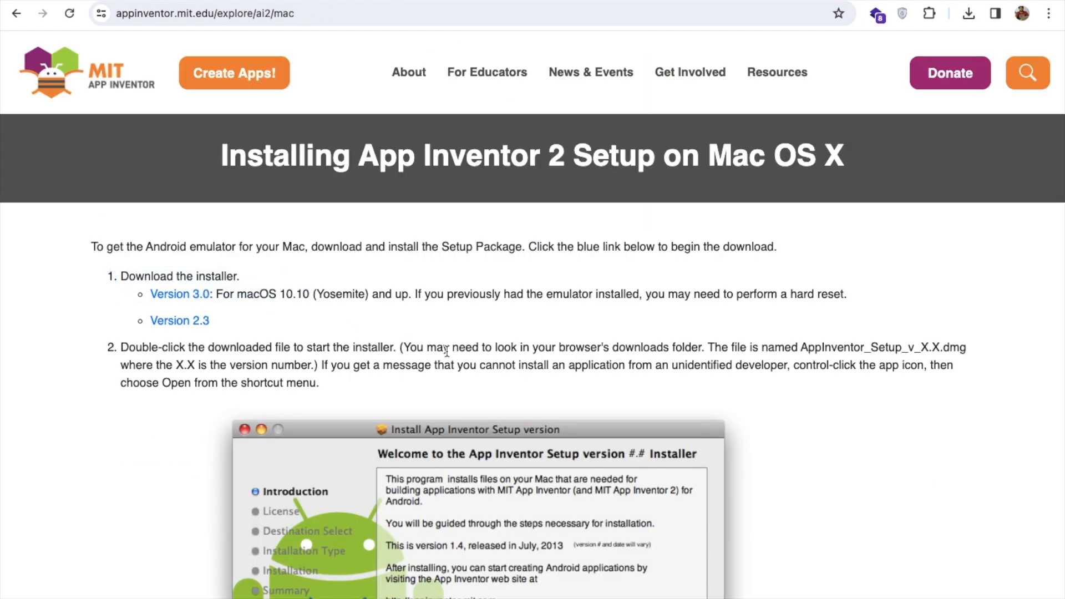
mouse_move(356, 324)
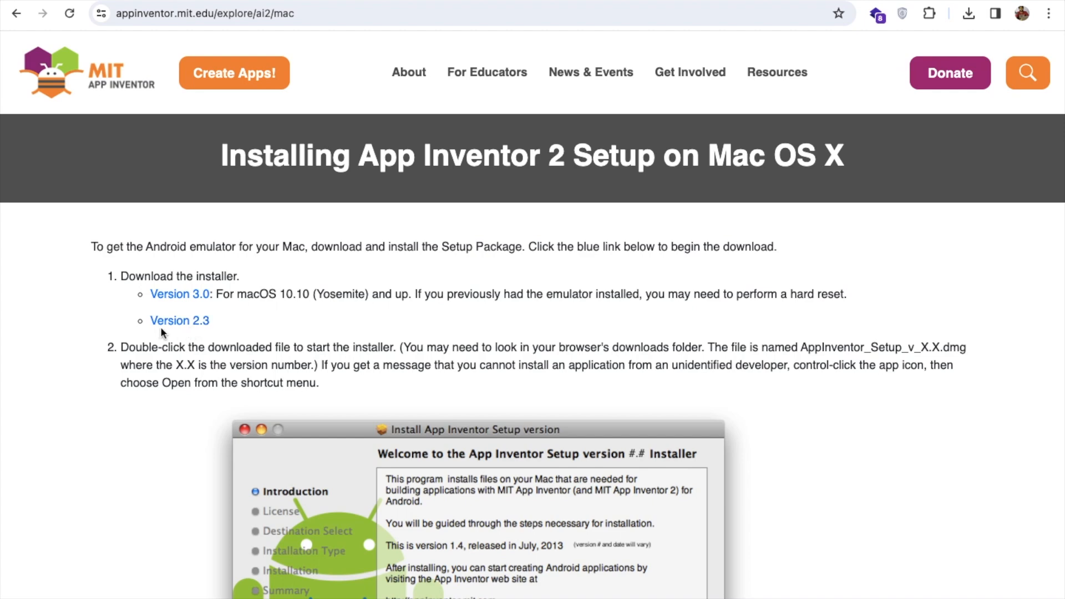
mouse_move(262, 351)
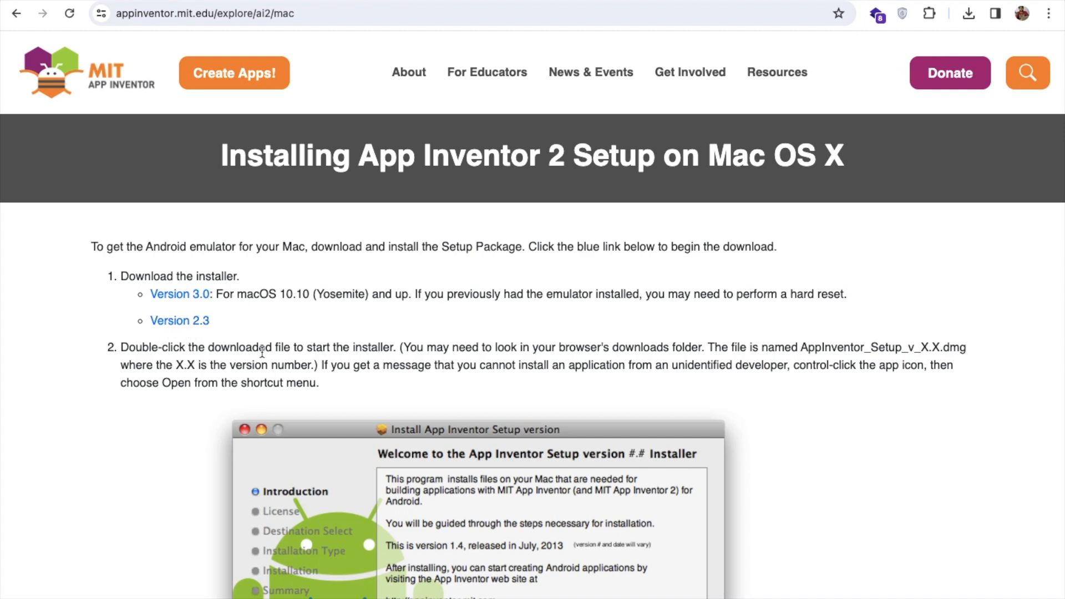
mouse_move(179, 294)
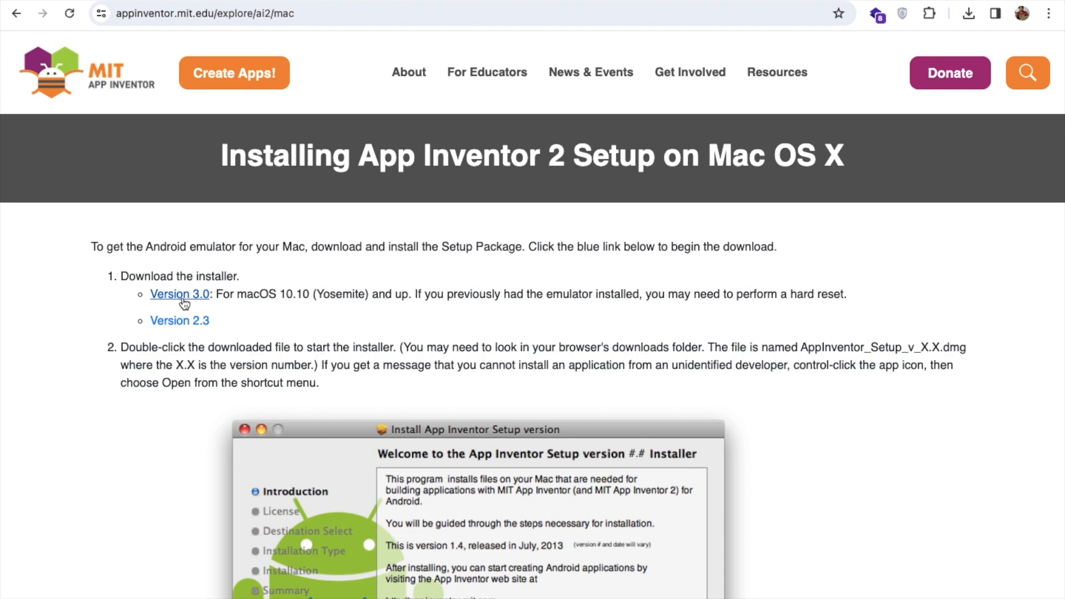
click(180, 293)
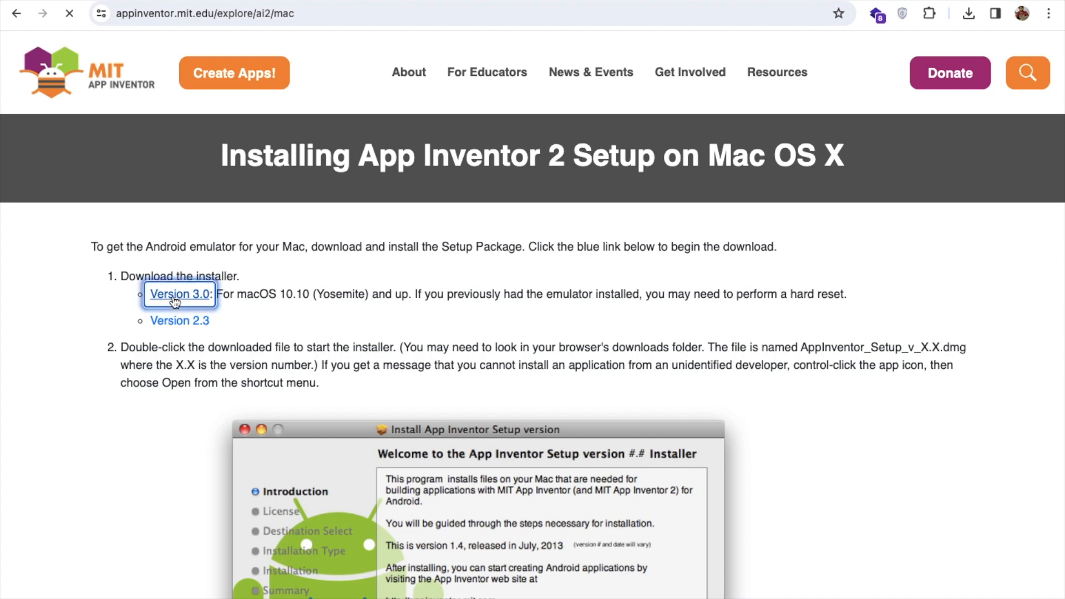
click(180, 294)
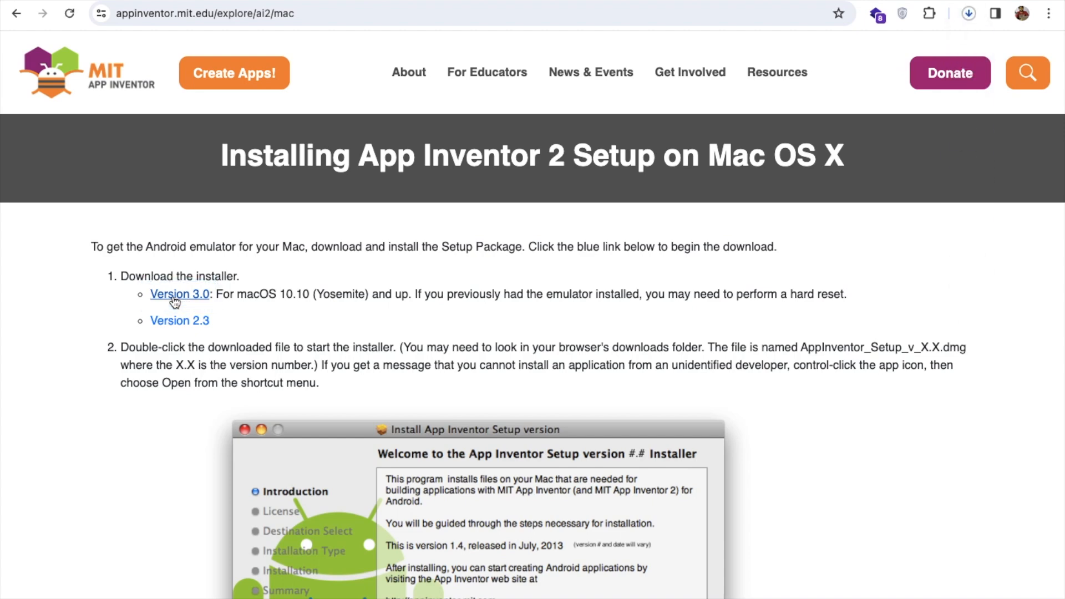
mouse_move(656, 242)
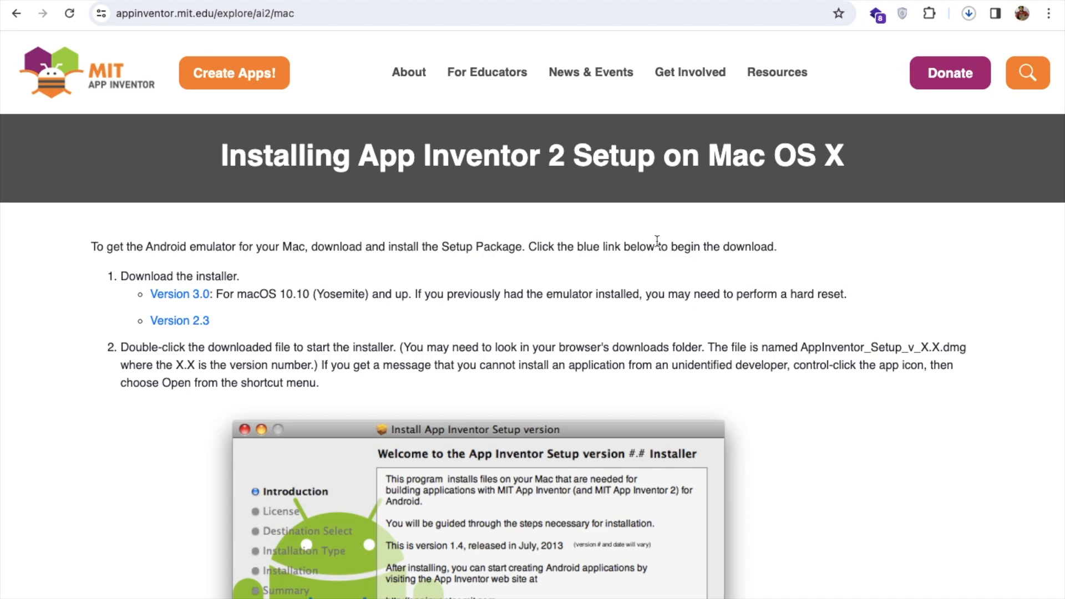
mouse_move(968, 14)
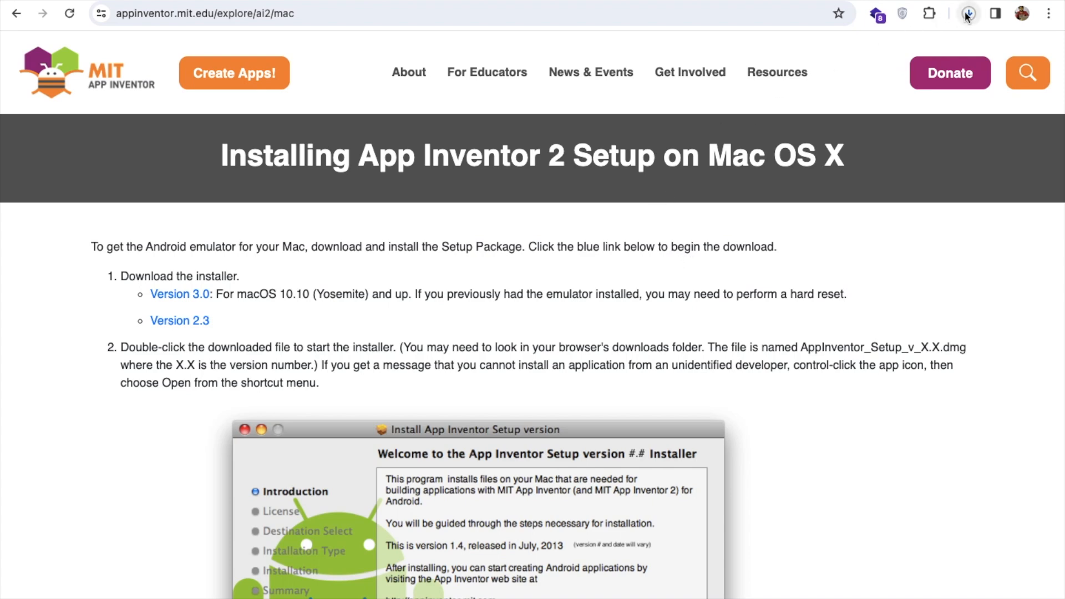
Open MIT_App_Inventor_Setup_3.0rc3.dmg from the Downloads folder.
click(968, 14)
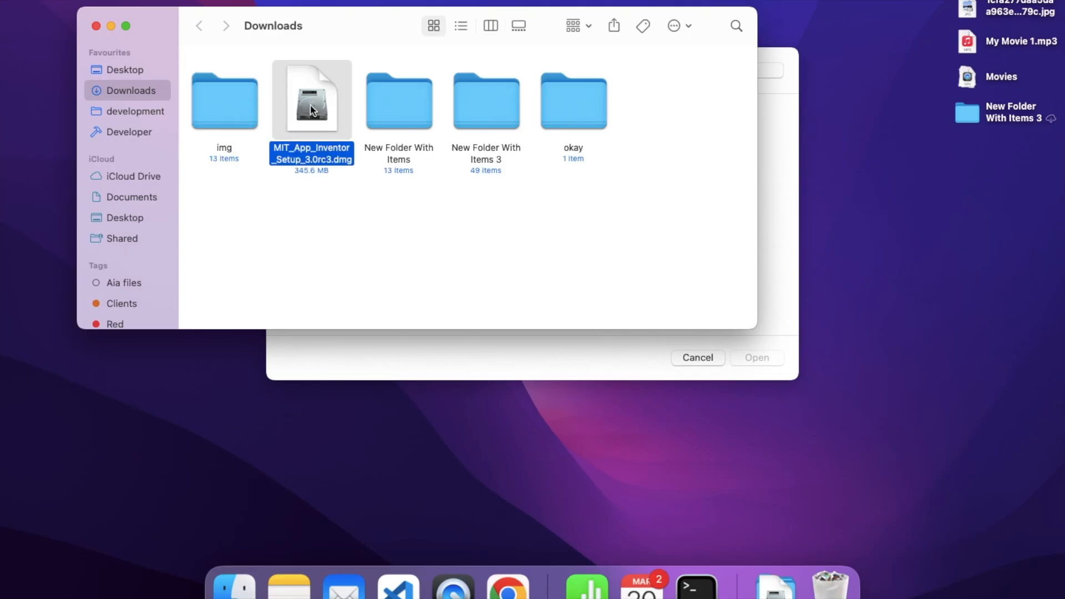
double_click(310, 101)
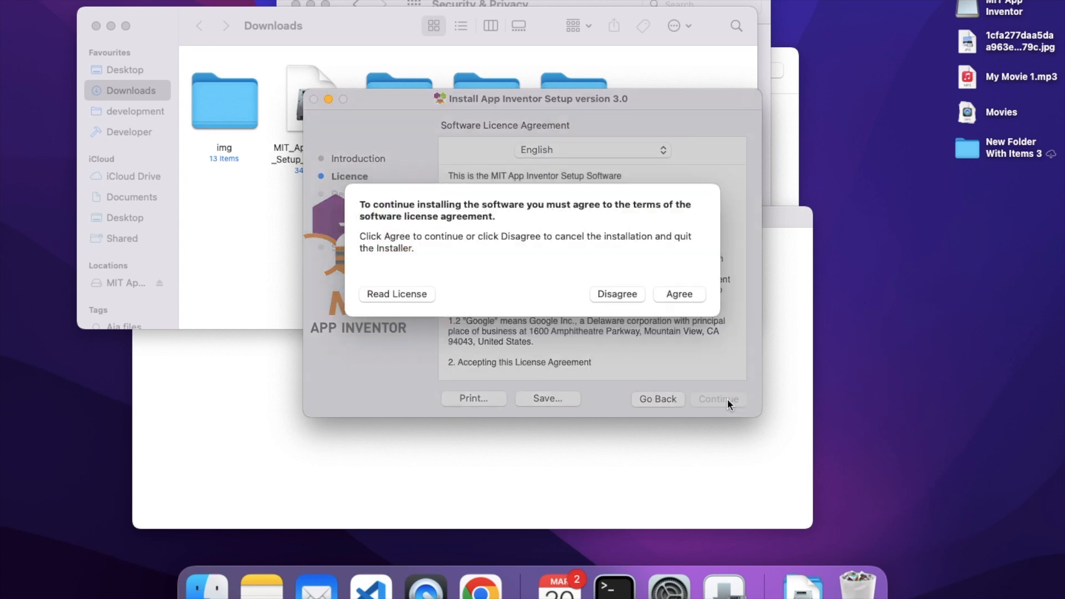
Run the standard App Inventor Setup 3.0 installation, authorise it with the password, and finish.
click(677, 293)
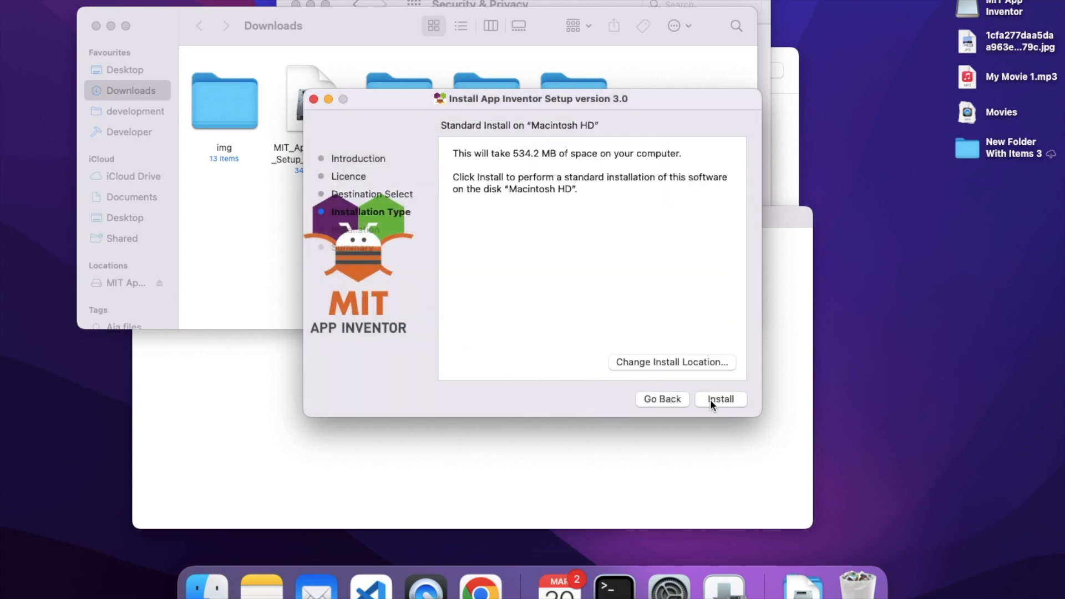
click(721, 399)
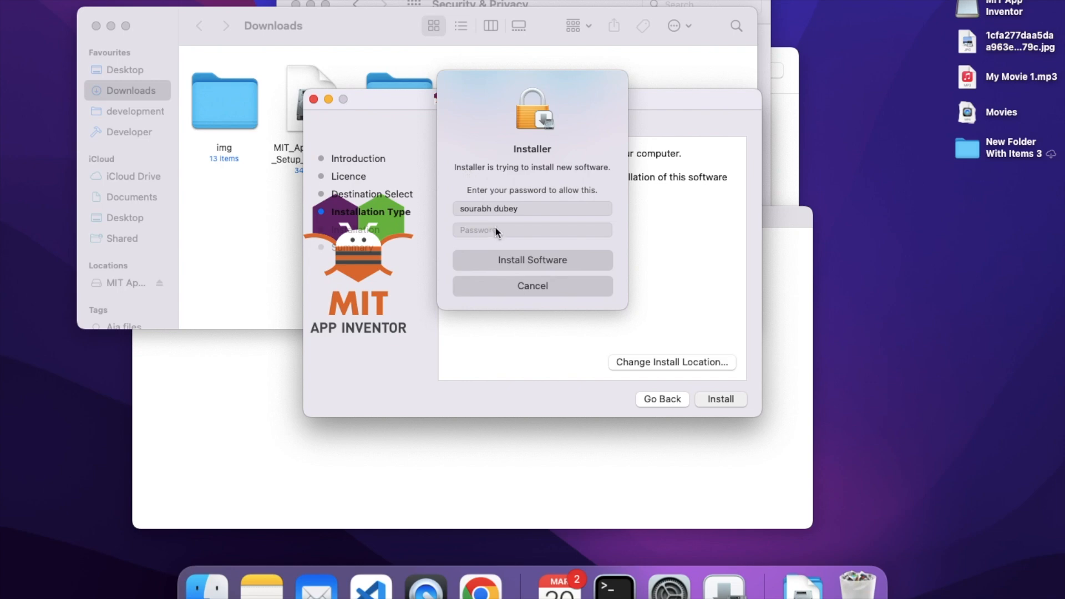
click(532, 259)
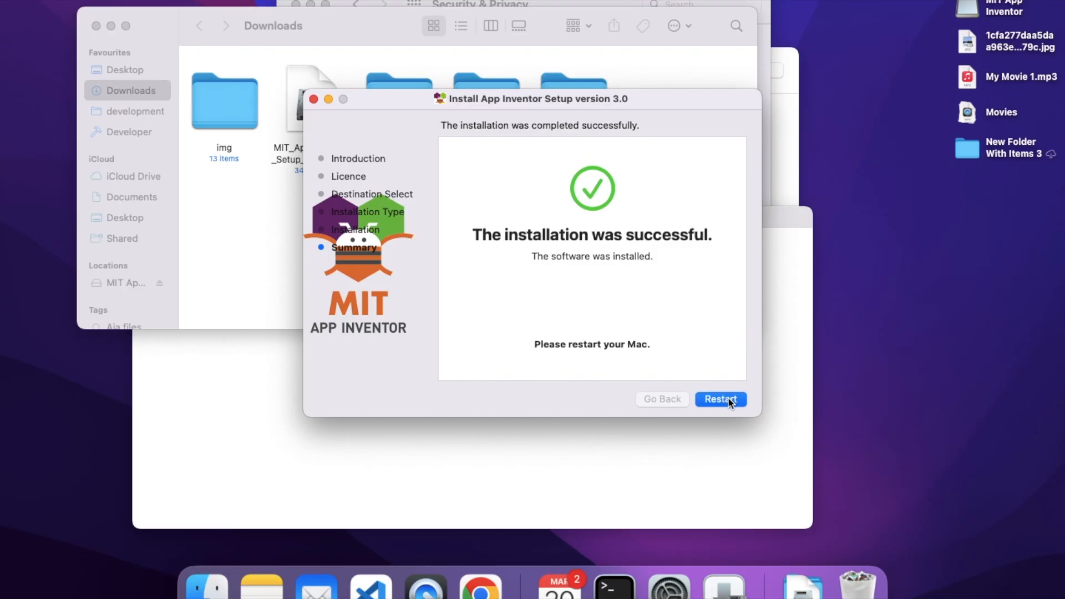
click(719, 399)
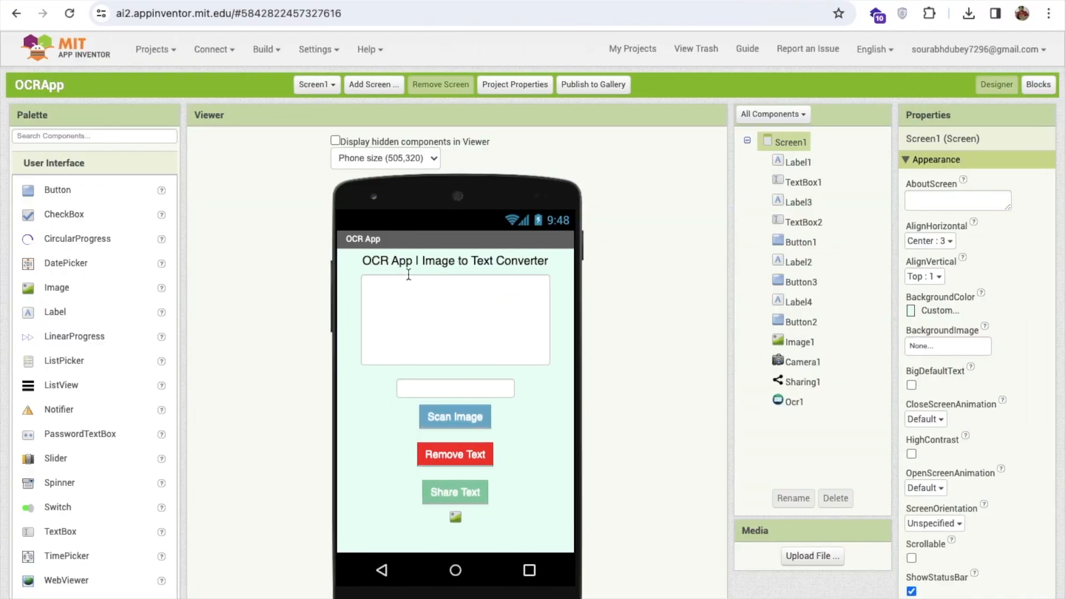
mouse_move(214, 54)
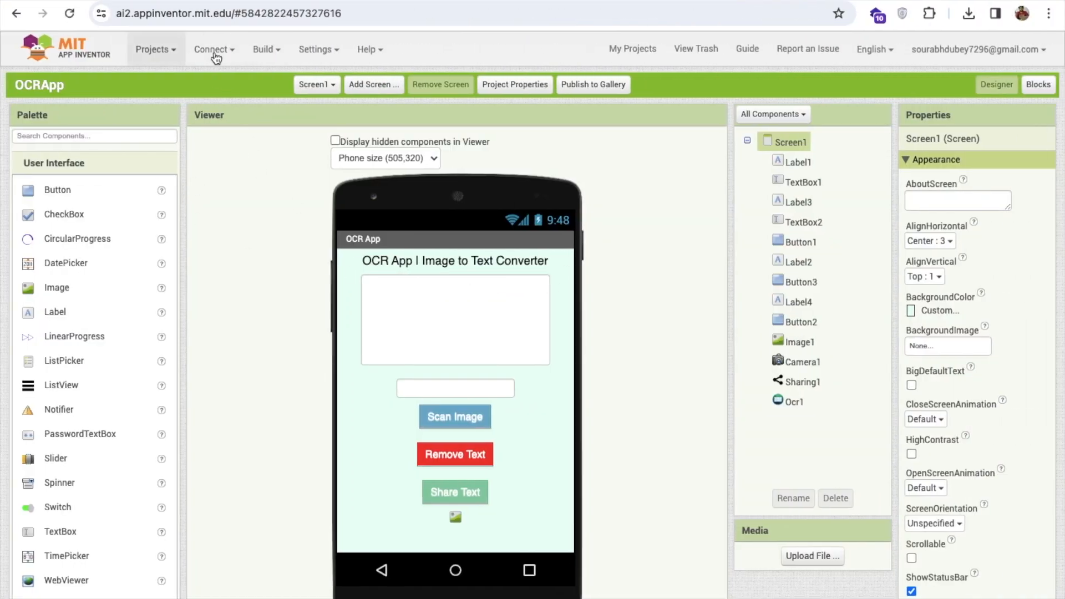
Connect the OCRApp project to the Emulator from the Connect menu.
click(215, 48)
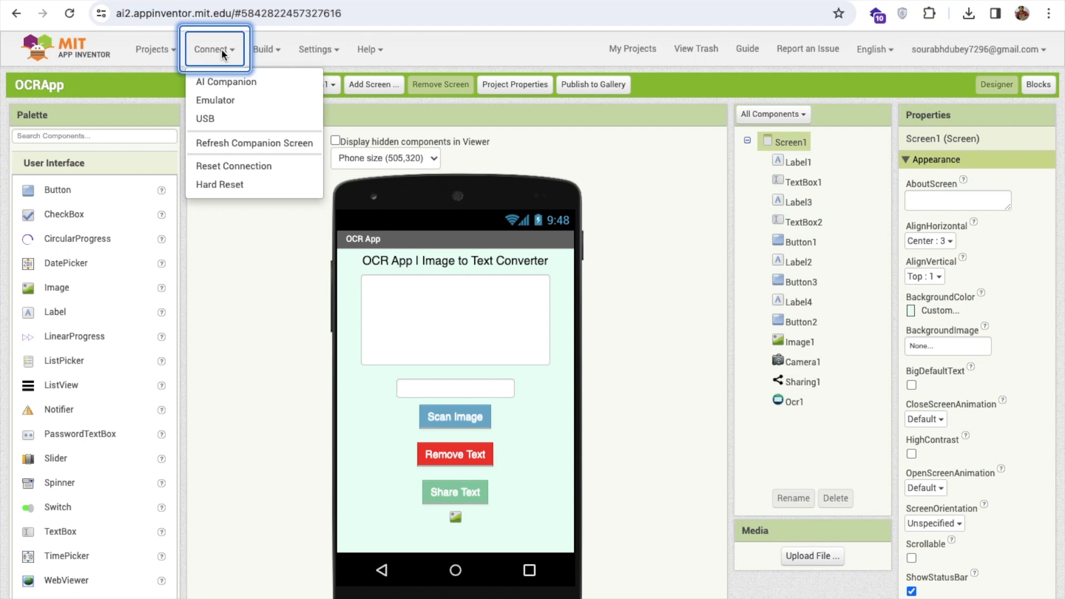
click(216, 100)
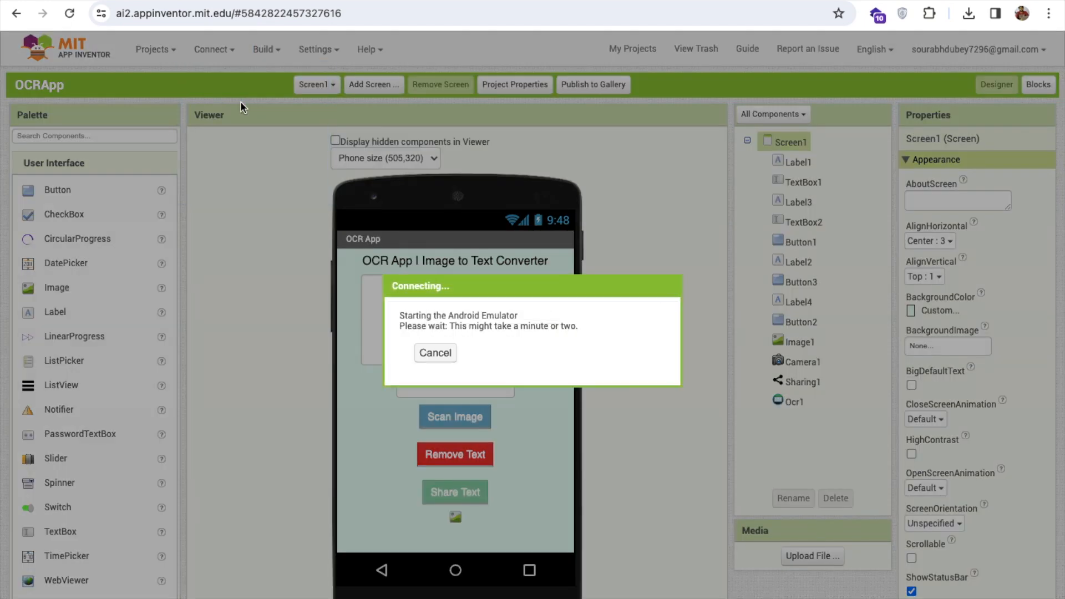
mouse_move(501, 318)
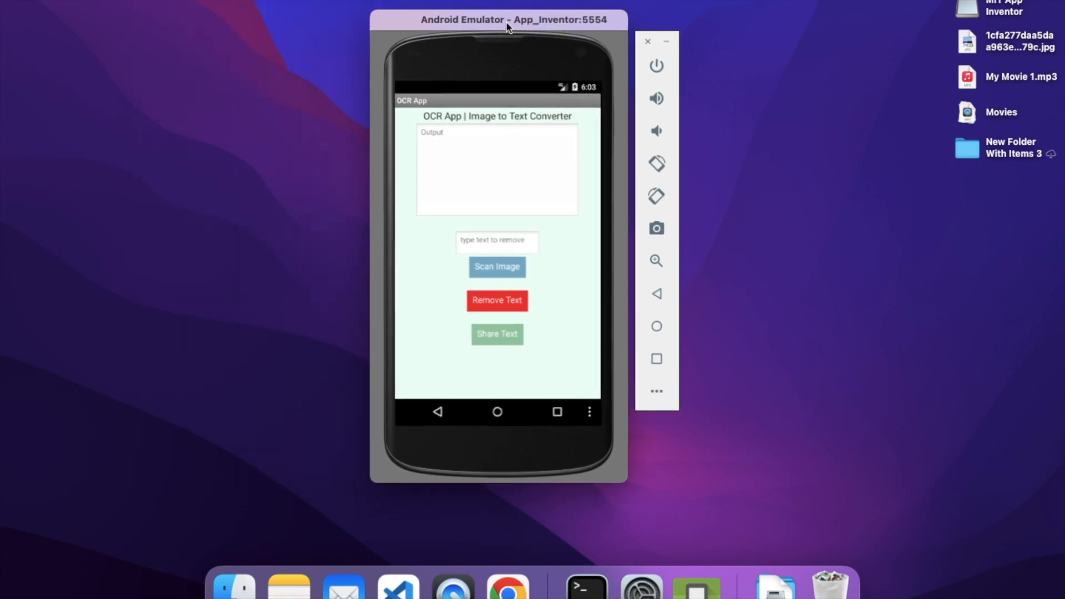
Nudge the emulator window's position on the desktop while OCRApp runs.
drag(511, 19, 521, 19)
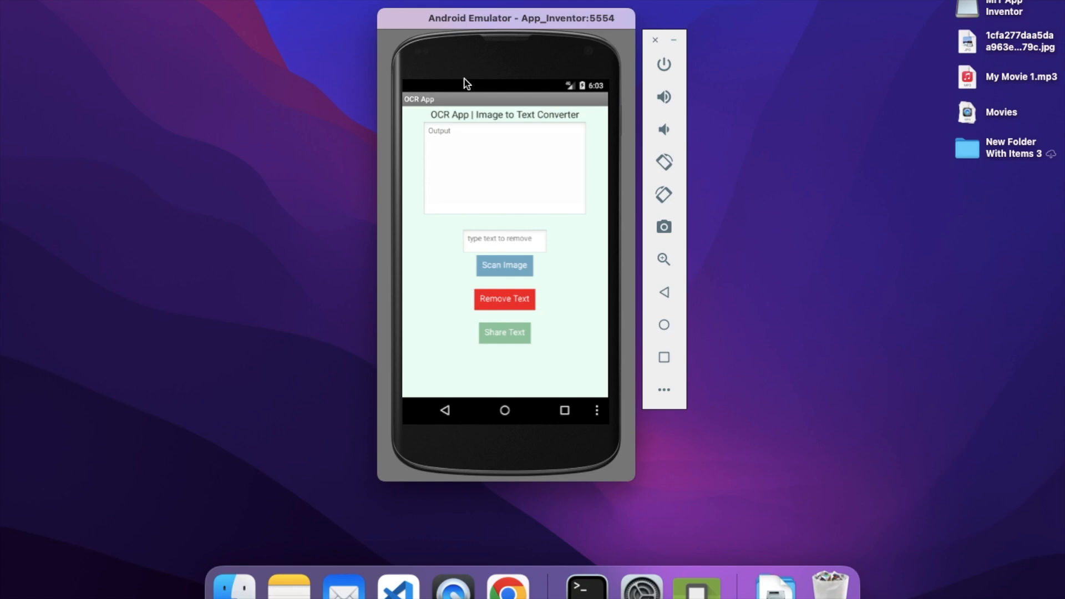
mouse_move(652, 340)
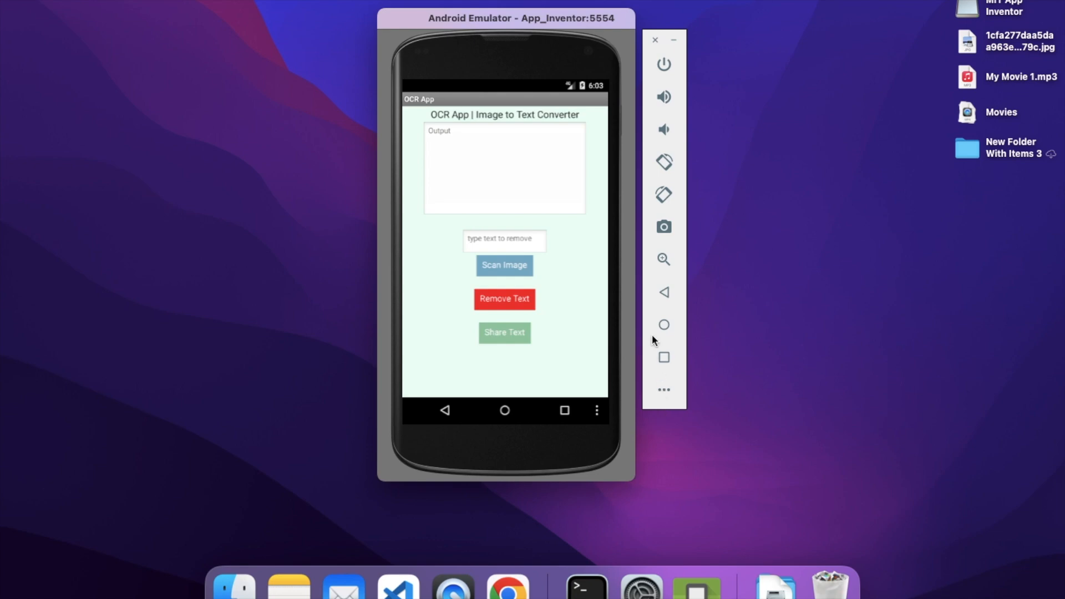
mouse_move(668, 394)
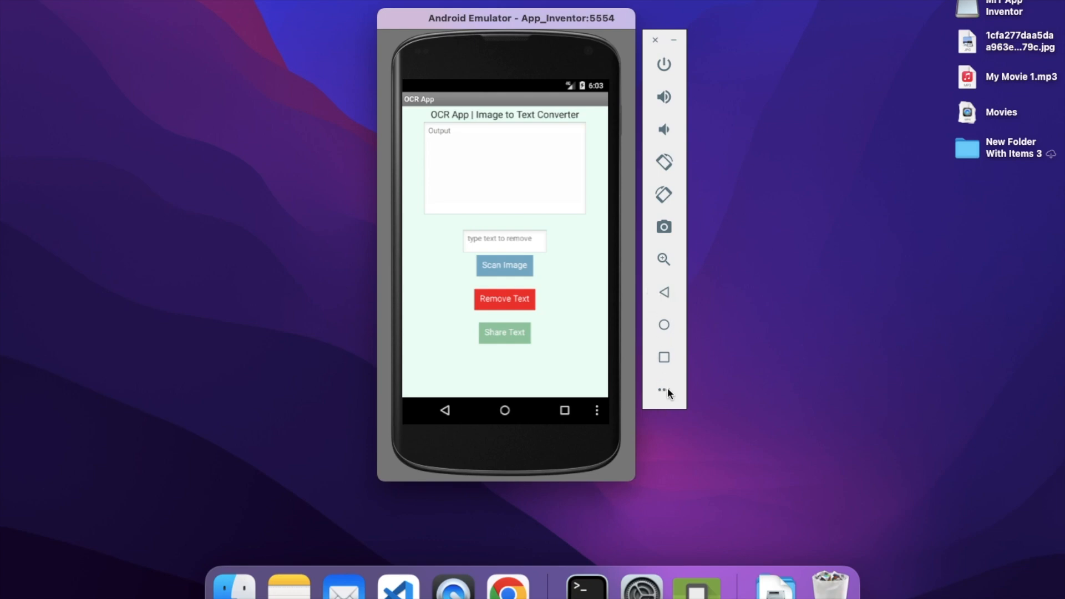
mouse_move(664, 140)
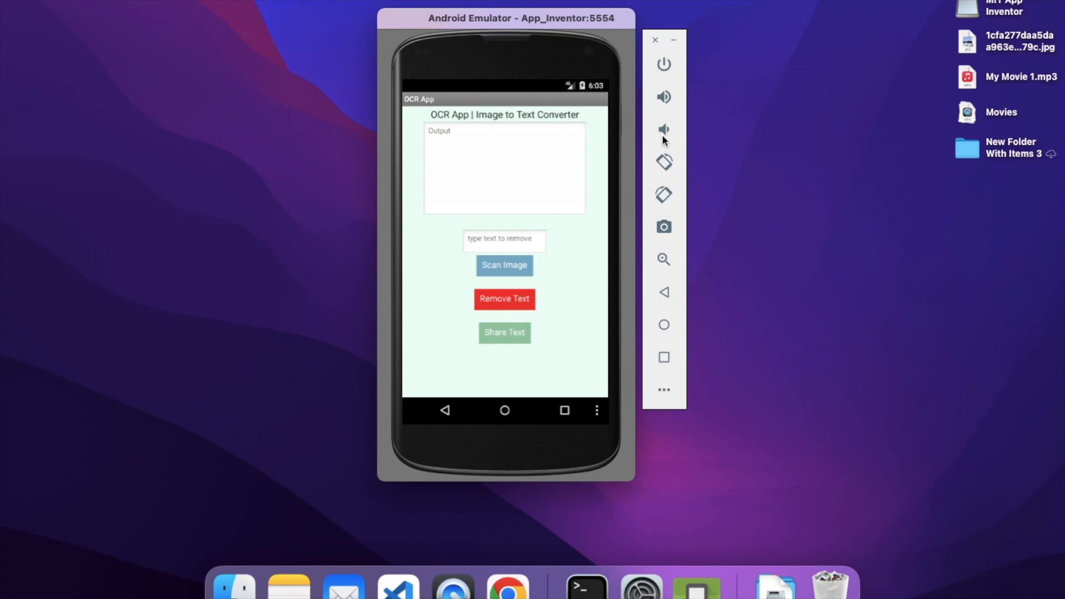
mouse_move(664, 399)
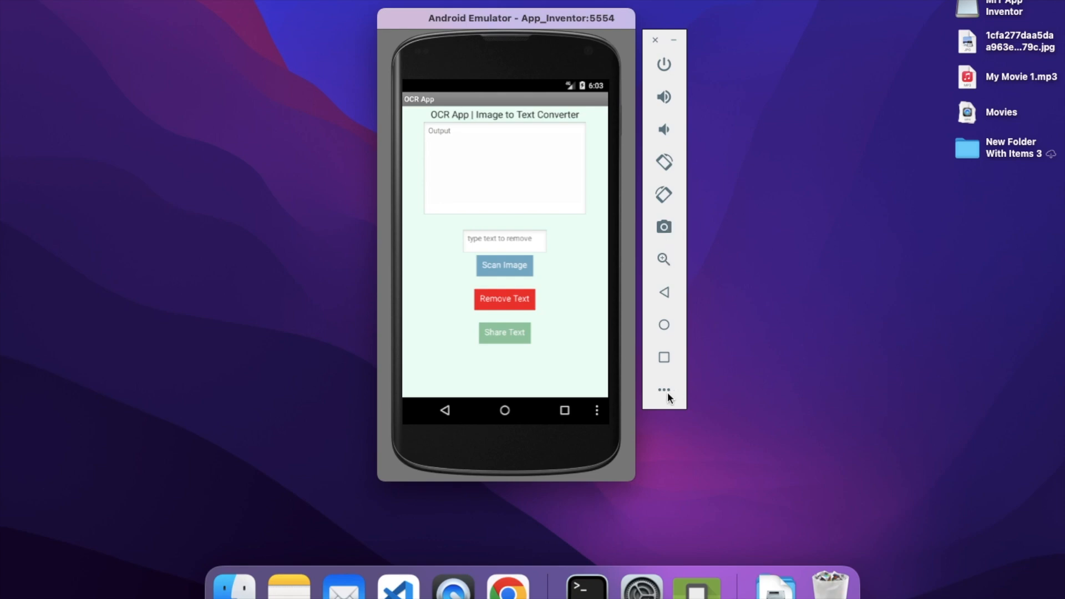
Bring up Extended controls and view the Battery and Phone simulation pages.
click(664, 390)
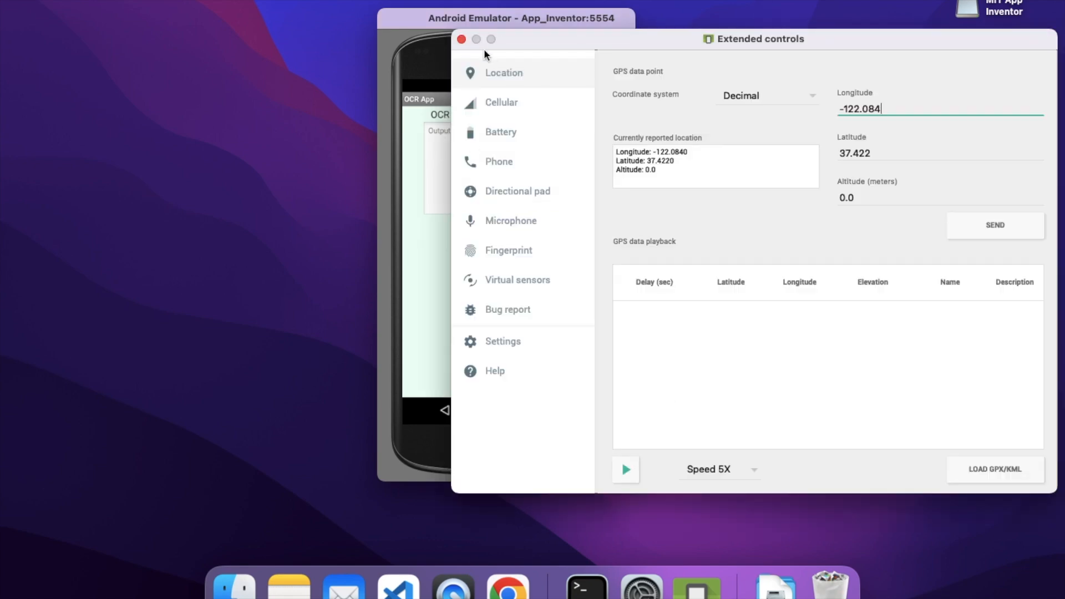
click(501, 132)
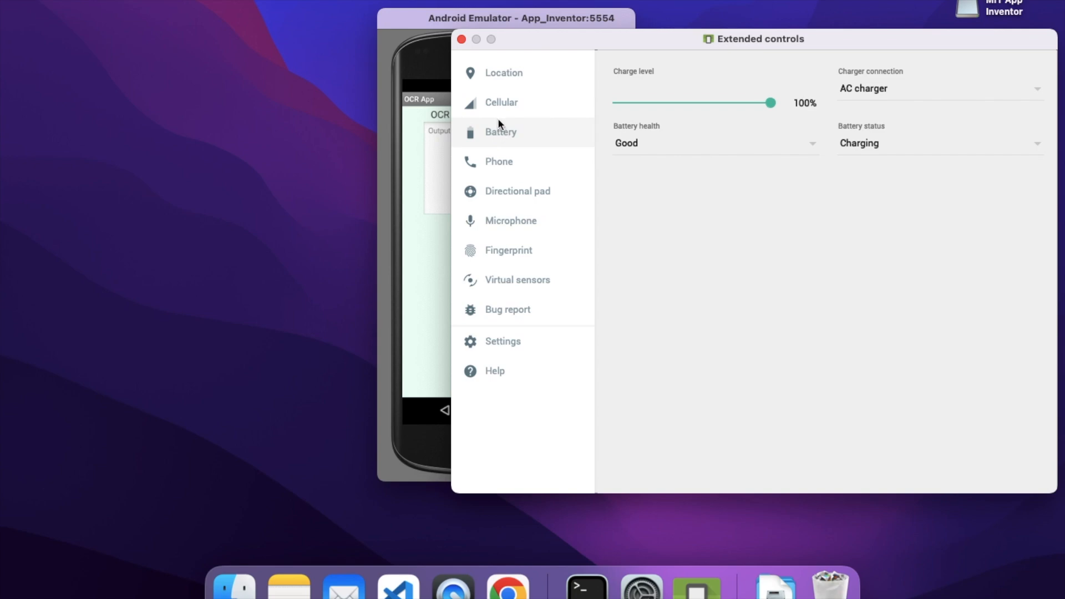
click(498, 162)
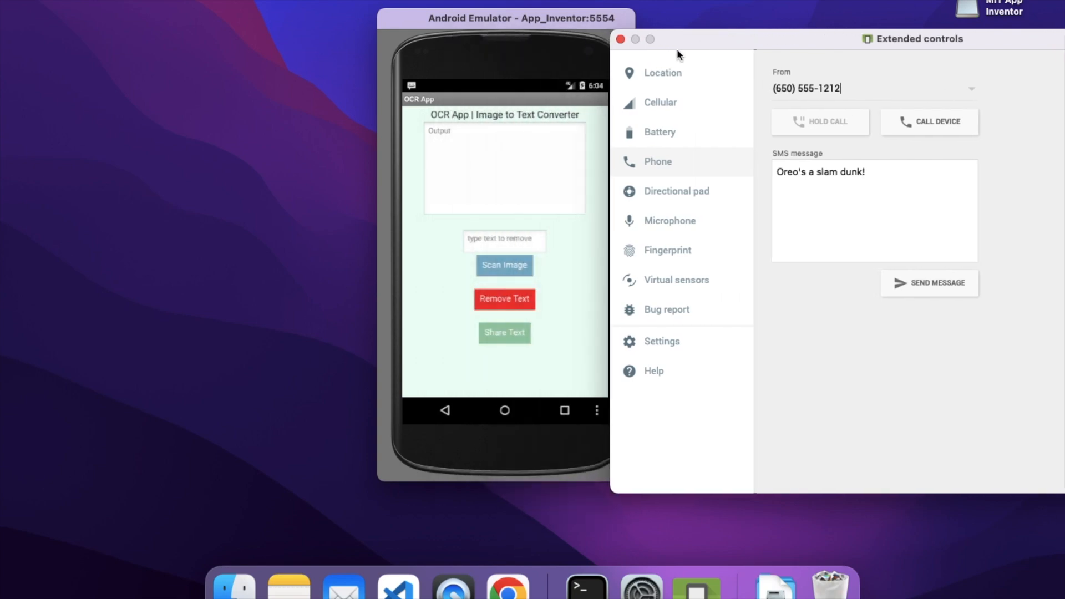
mouse_move(416, 92)
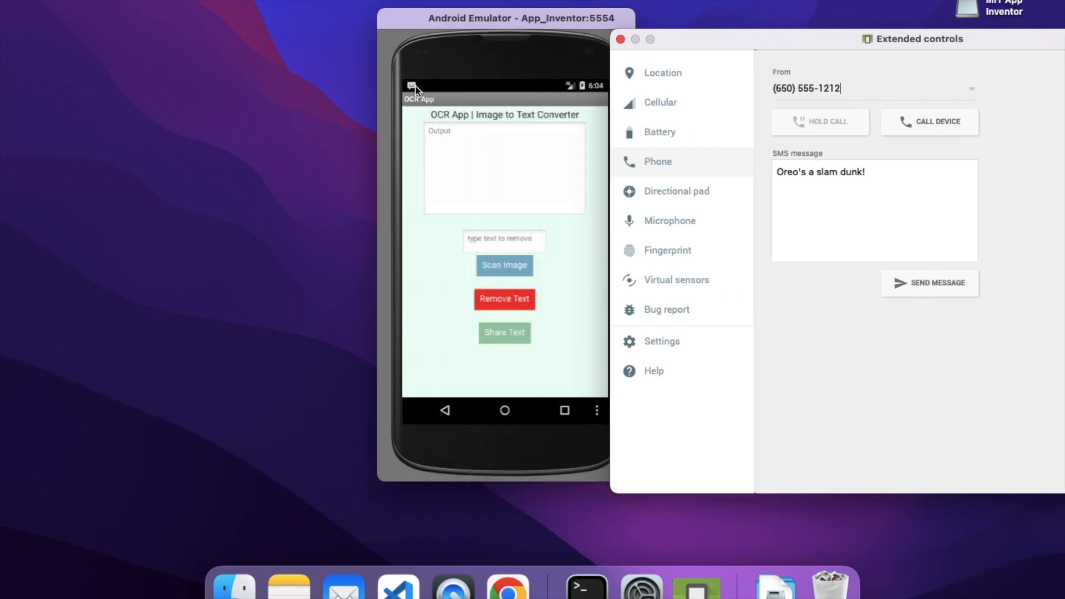